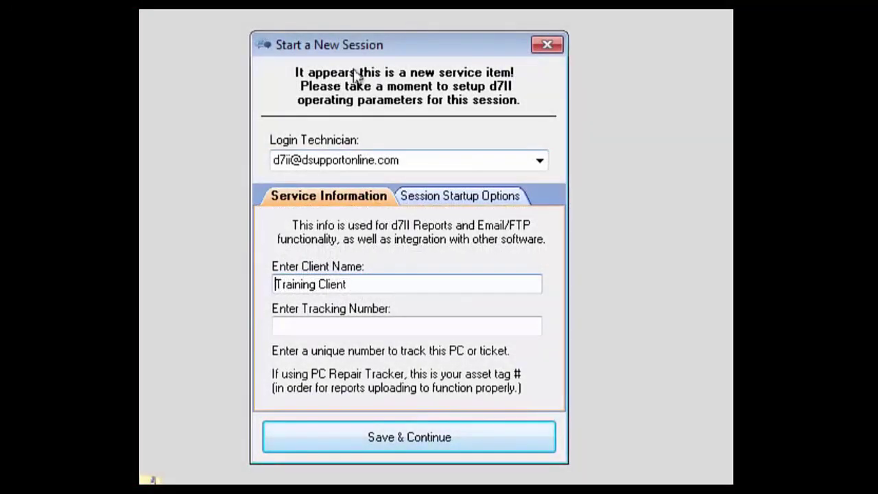
{"action": "mouse_move", "coordinate": [382, 96]}
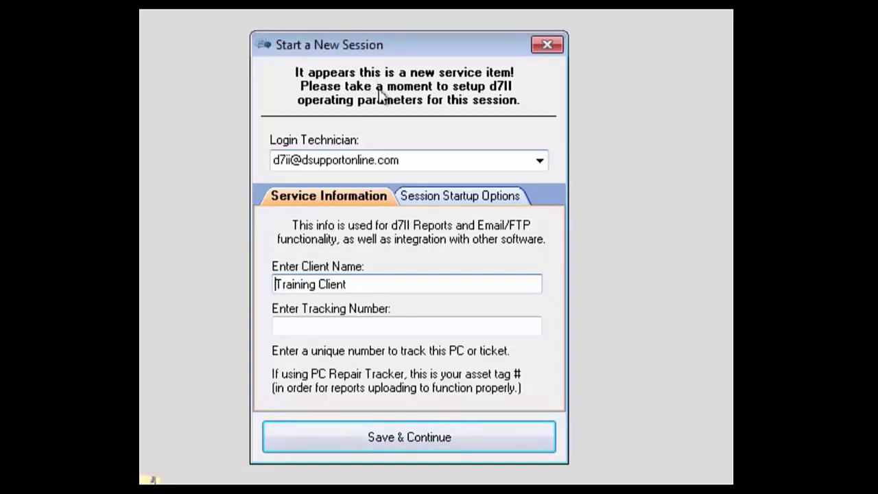
{"action": "mouse_move", "coordinate": [534, 162]}
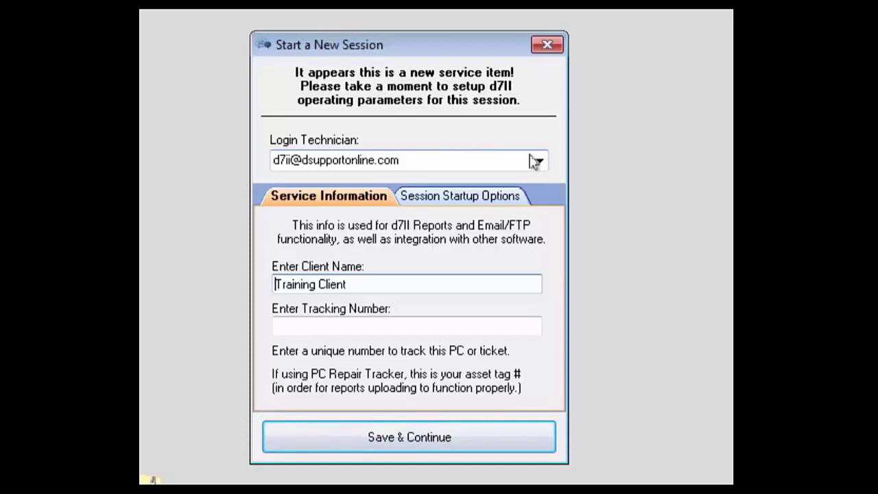
- Keep the same technician login and select the default email recipient address
{"action": "left_click", "coordinate": [538, 160]}
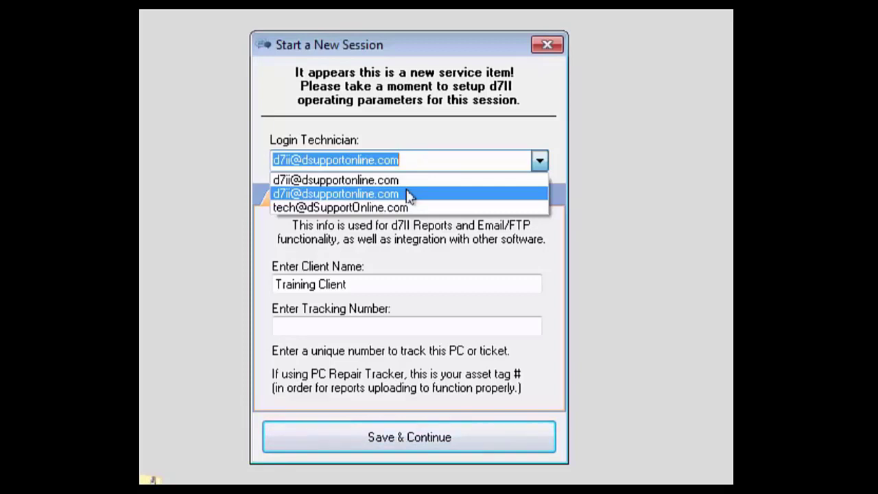
{"action": "left_click", "coordinate": [334, 194]}
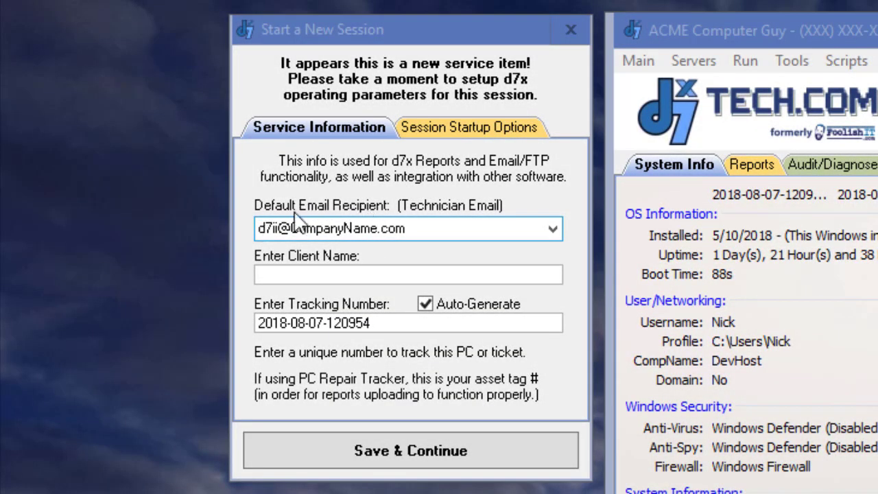
{"action": "mouse_move", "coordinate": [405, 220]}
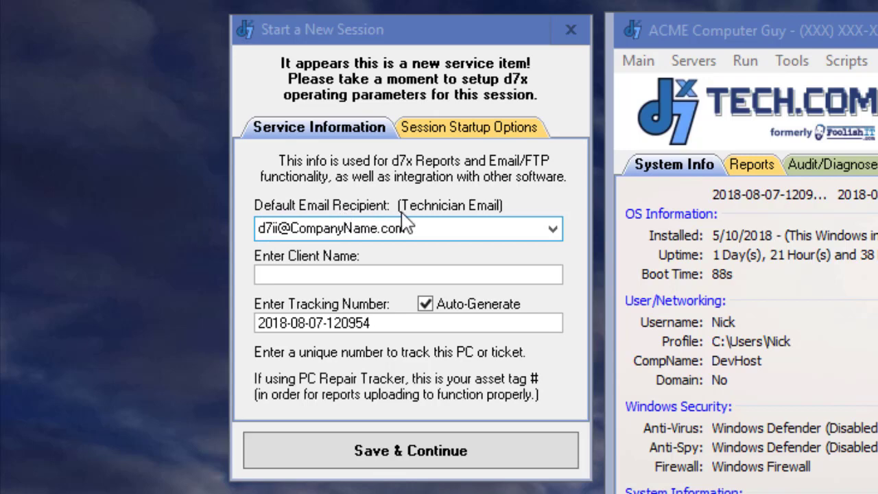
{"action": "left_click", "coordinate": [553, 228]}
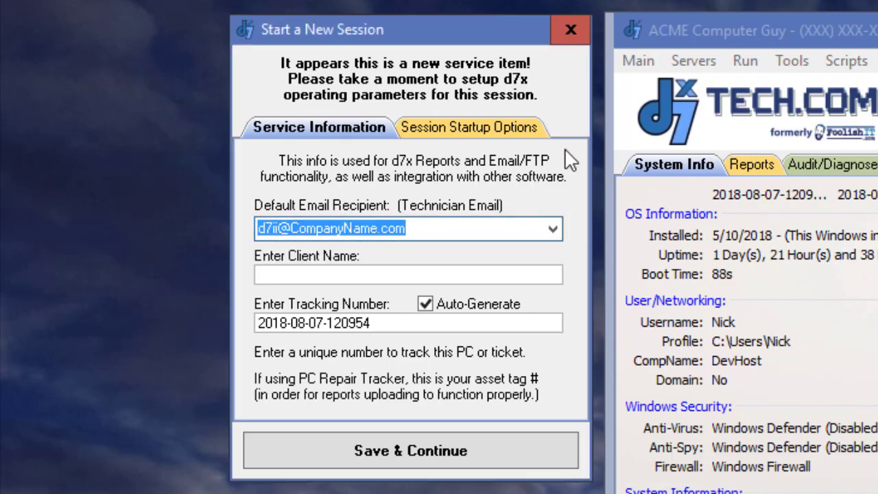
- Bring up the Servers/Email settings in Main App Settings via Main > Config
{"action": "left_click", "coordinate": [310, 36]}
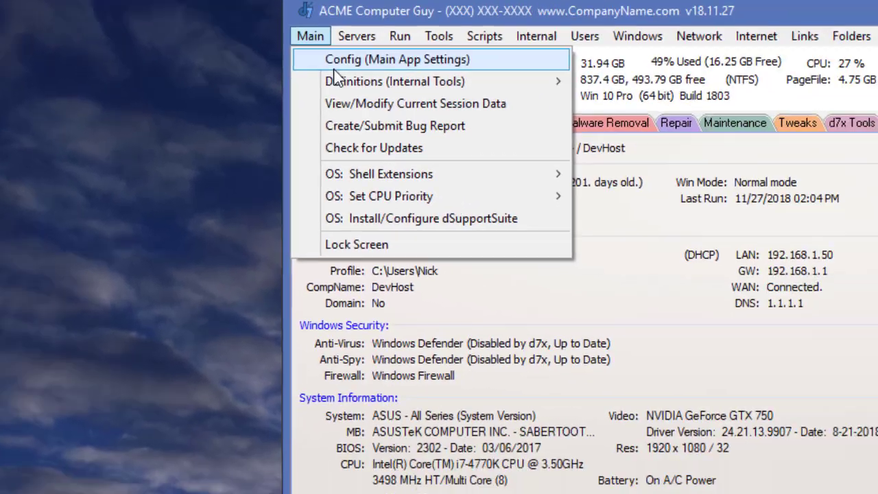
{"action": "left_click", "coordinate": [397, 59]}
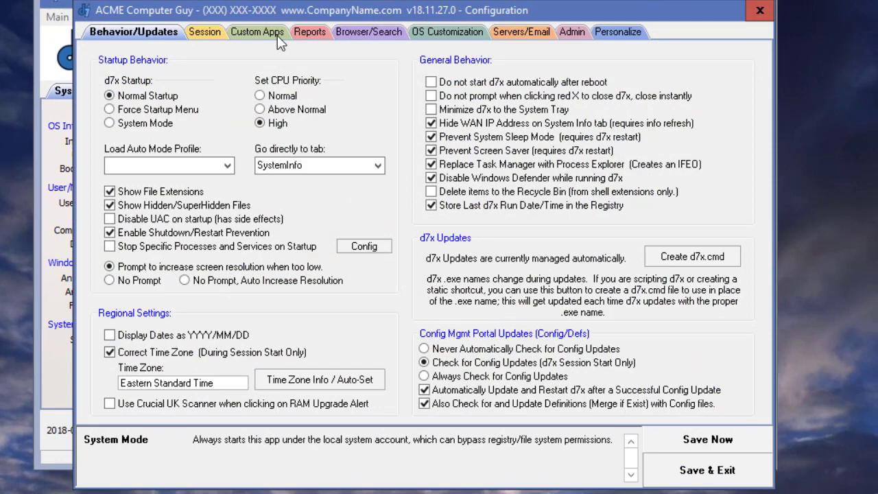
{"action": "left_click", "coordinate": [513, 31]}
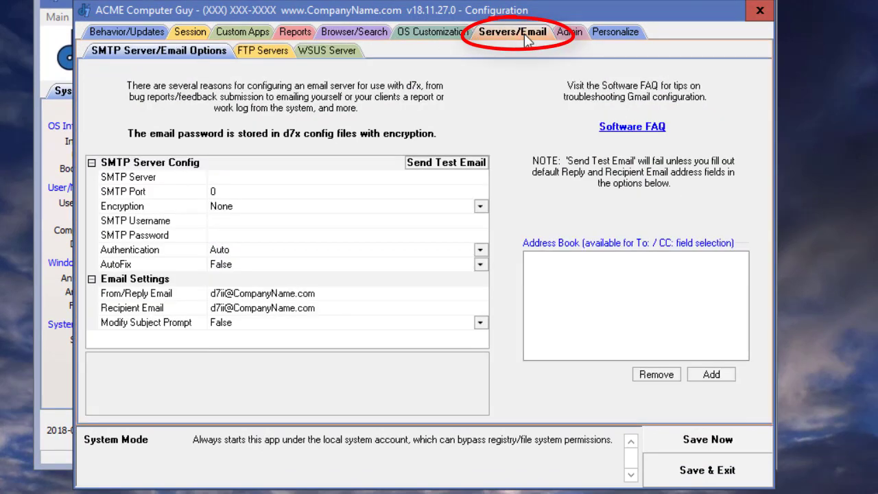
{"action": "mouse_move", "coordinate": [596, 279]}
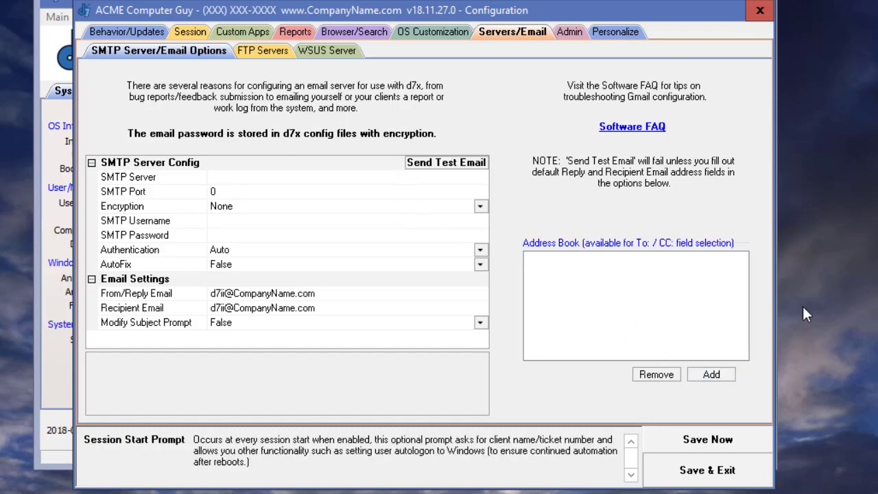
{"action": "left_click", "coordinate": [189, 32]}
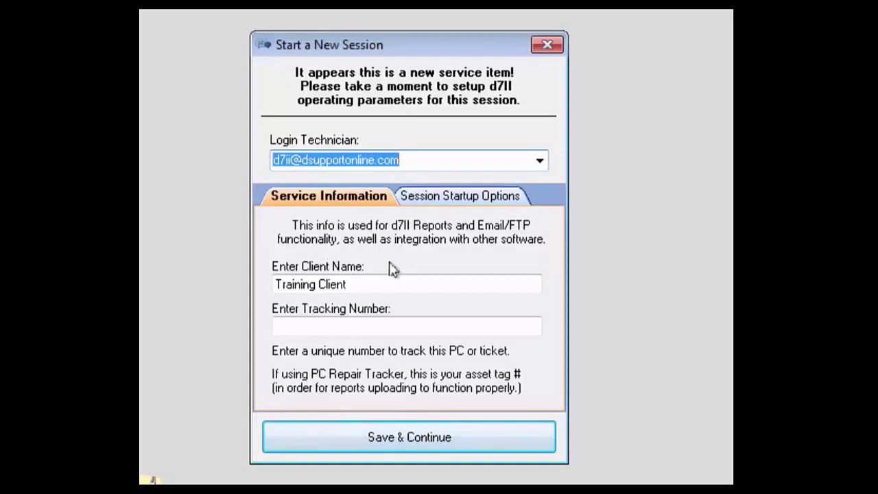
- Leave the client name as entered and switch to the Session Startup Options
{"action": "left_click", "coordinate": [346, 284]}
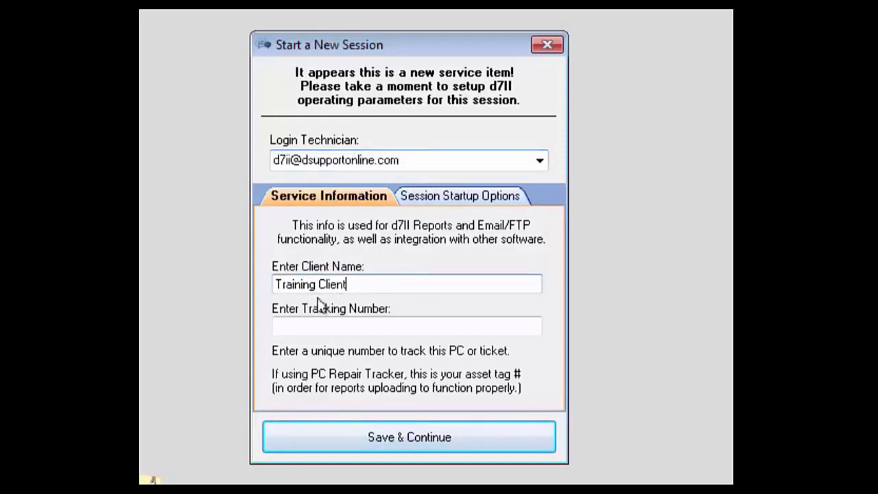
{"action": "mouse_move", "coordinate": [350, 302]}
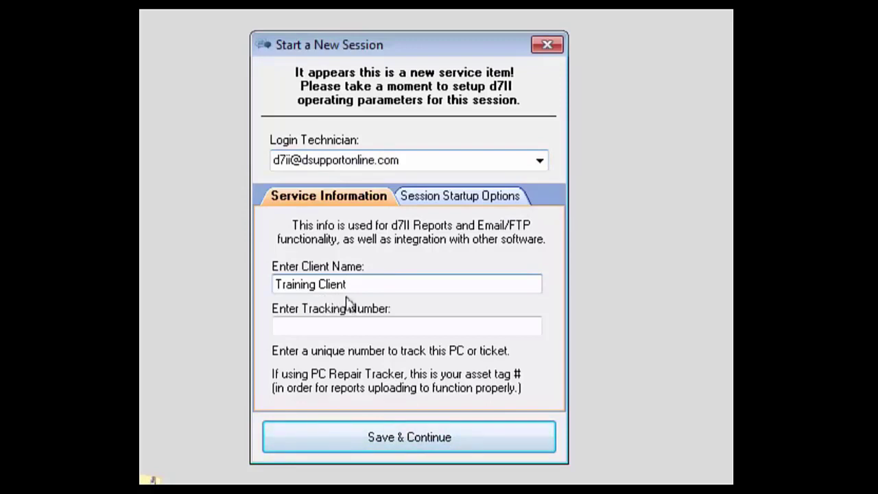
{"action": "mouse_move", "coordinate": [371, 299]}
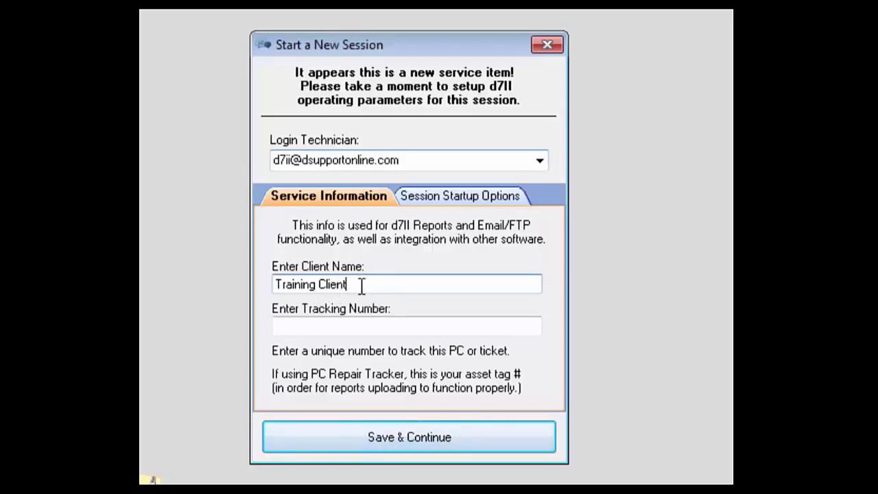
{"action": "mouse_move", "coordinate": [373, 363]}
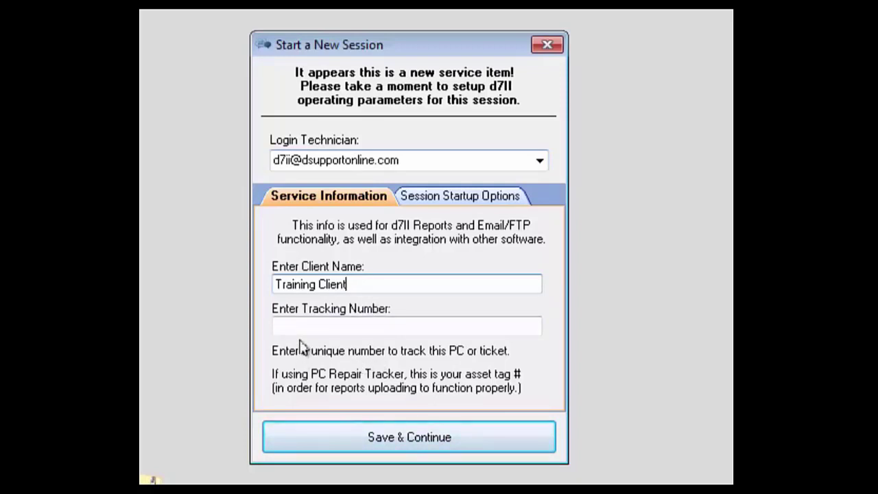
{"action": "mouse_move", "coordinate": [323, 342]}
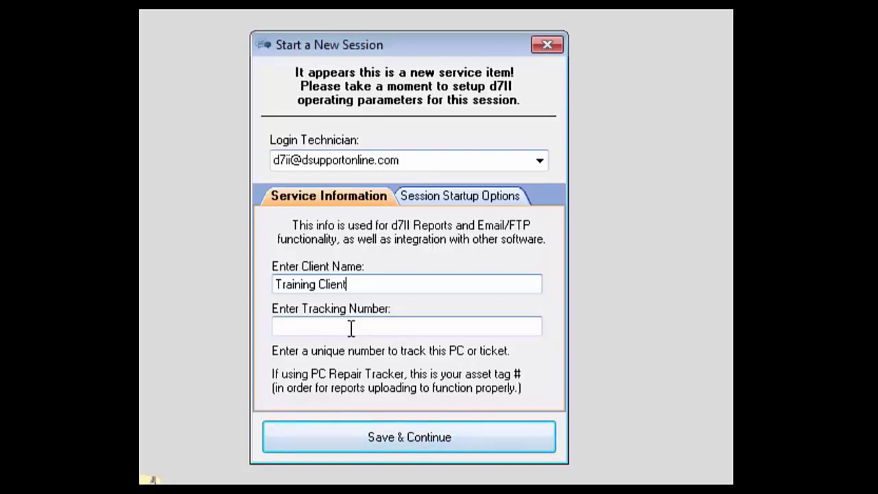
{"action": "left_click", "coordinate": [460, 195]}
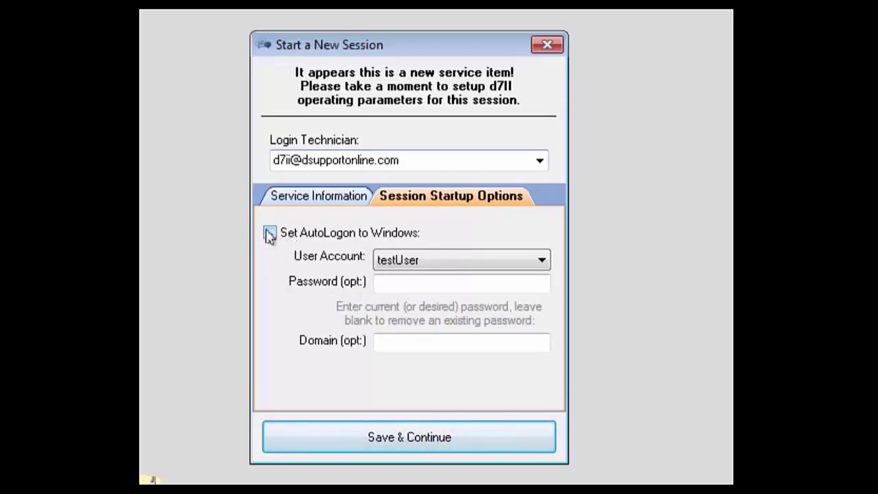
- Enable automatic Windows logon with testUser as the autologon account
{"action": "left_click", "coordinate": [269, 234]}
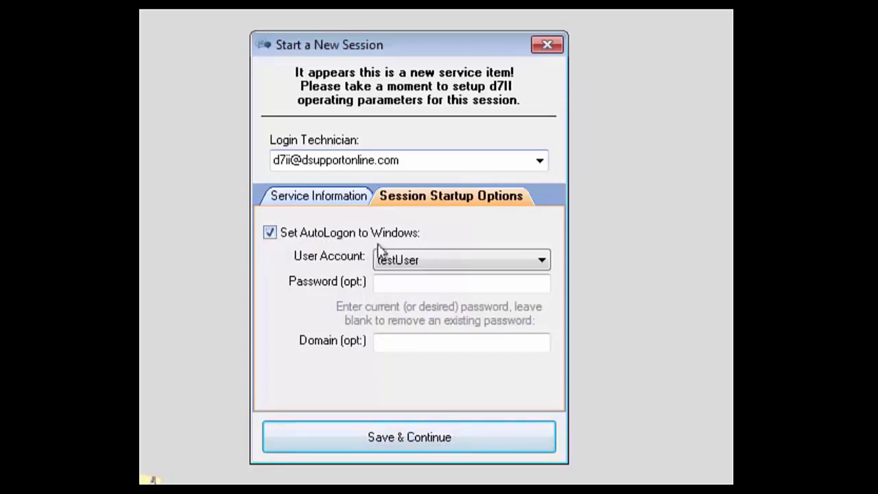
{"action": "left_click", "coordinate": [541, 259]}
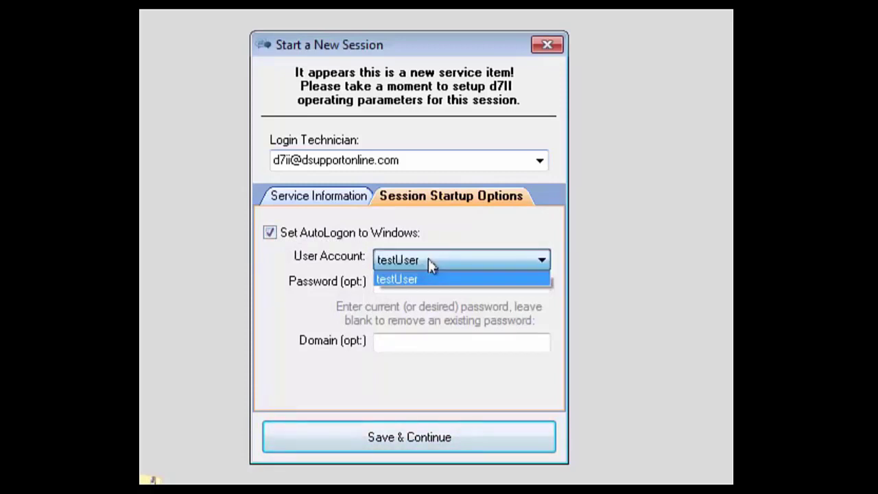
{"action": "left_click", "coordinate": [396, 278]}
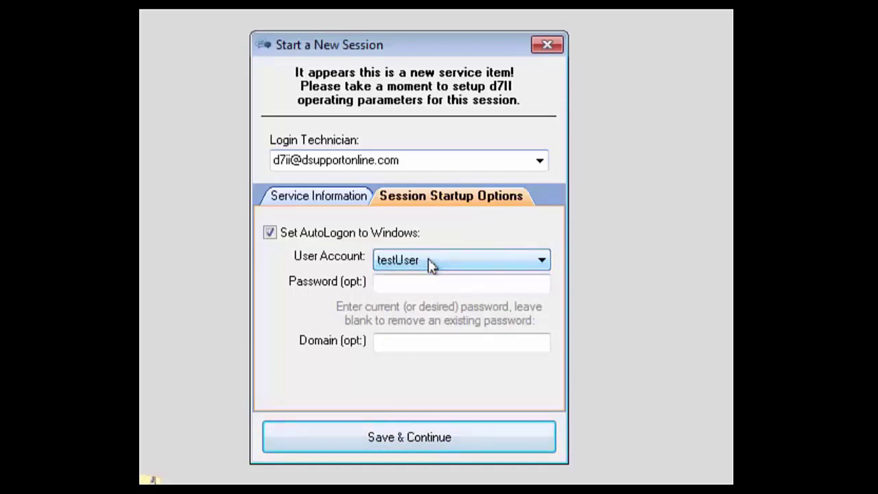
{"action": "mouse_move", "coordinate": [373, 307]}
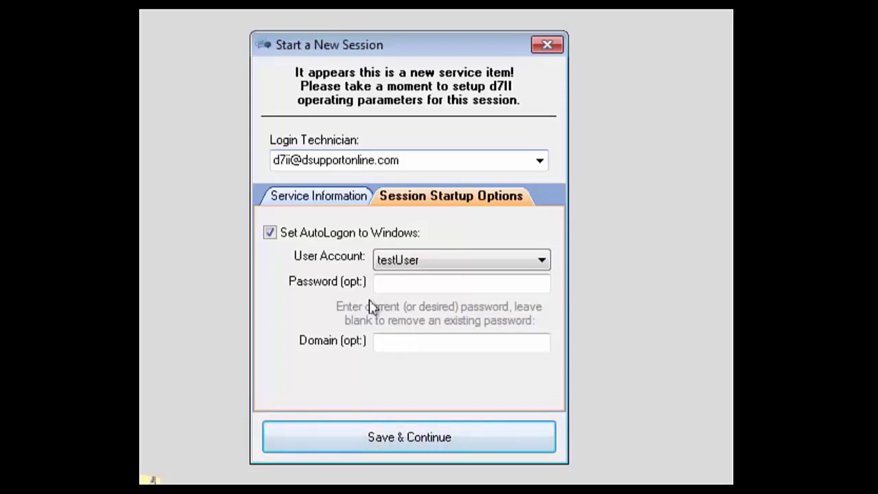
- Enter a trial password, clear it, and leave the password and domain blank
{"action": "type", "text": "12"}
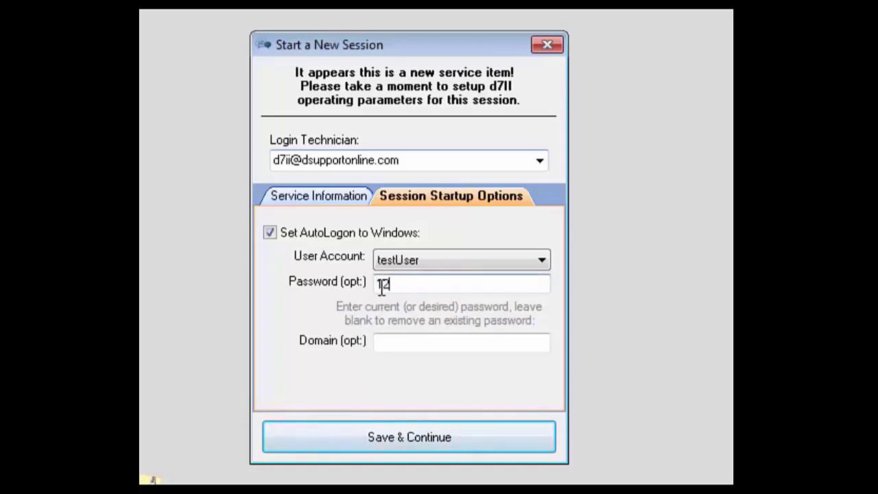
{"action": "key", "text": "Backspace"}
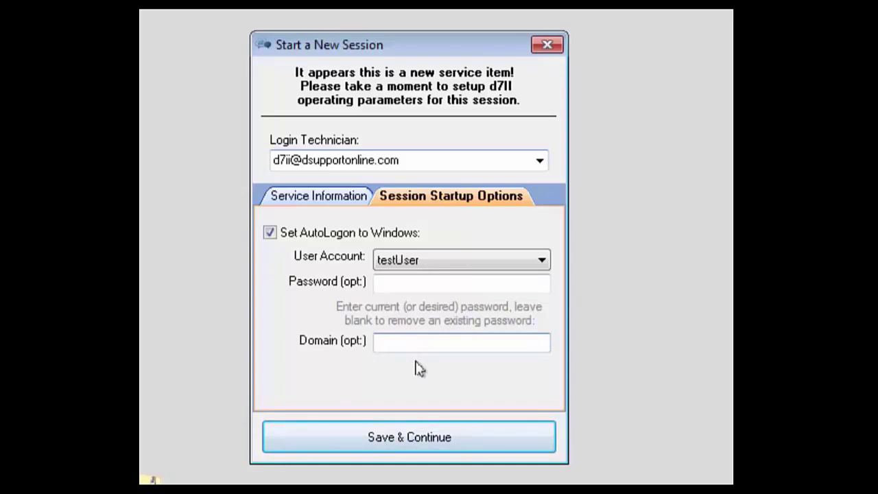
{"action": "left_click", "coordinate": [461, 343]}
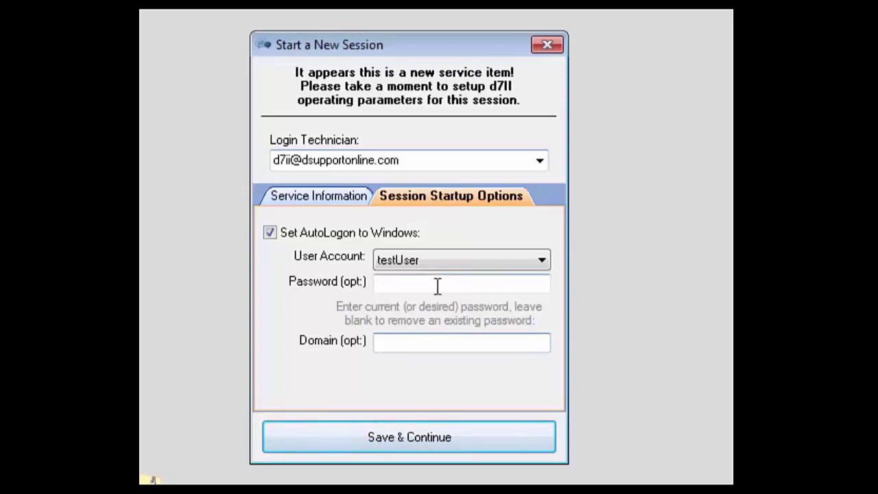
{"action": "mouse_move", "coordinate": [323, 302]}
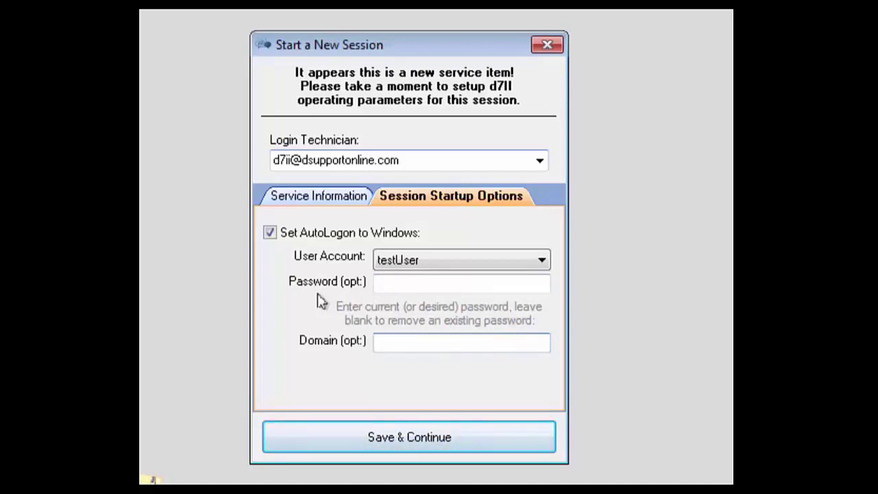
{"action": "left_click", "coordinate": [461, 342]}
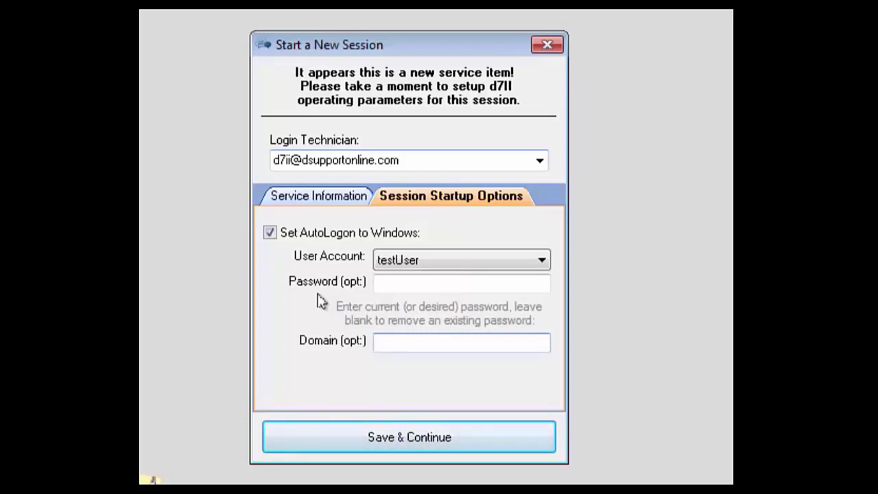
{"action": "mouse_move", "coordinate": [368, 152]}
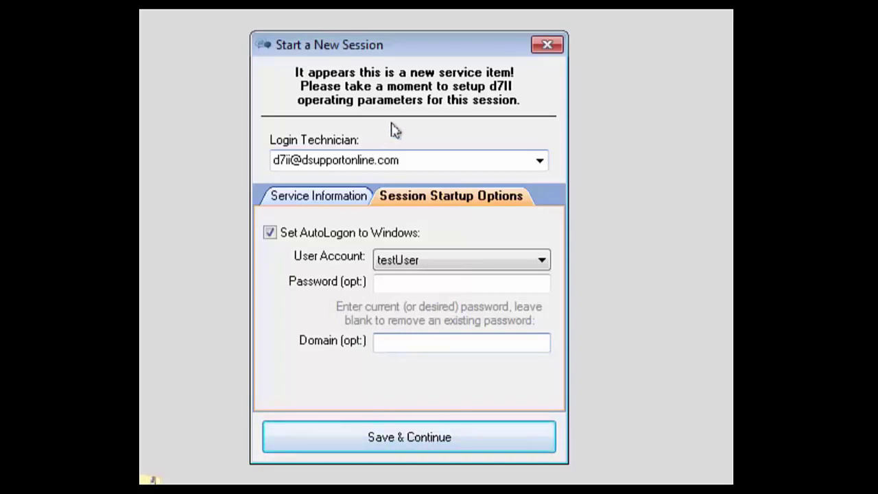
{"action": "mouse_move", "coordinate": [336, 211]}
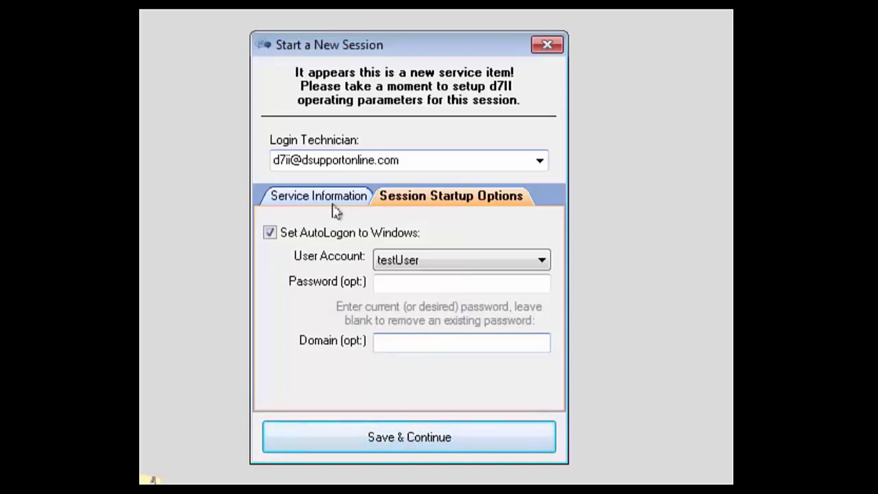
- Return to the Service Information page showing client name Training Client
{"action": "left_click", "coordinate": [319, 195]}
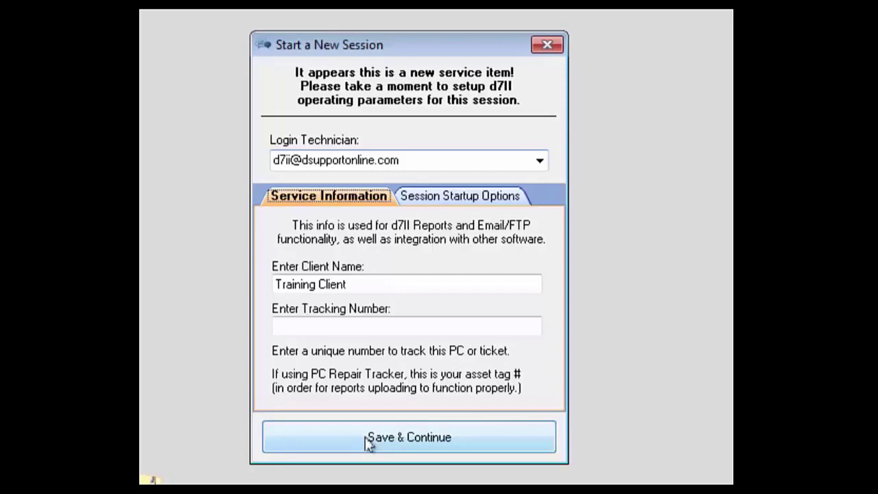
- Save & Continue to start the session with shutdown/restart prevention enabled
{"action": "left_click", "coordinate": [409, 436]}
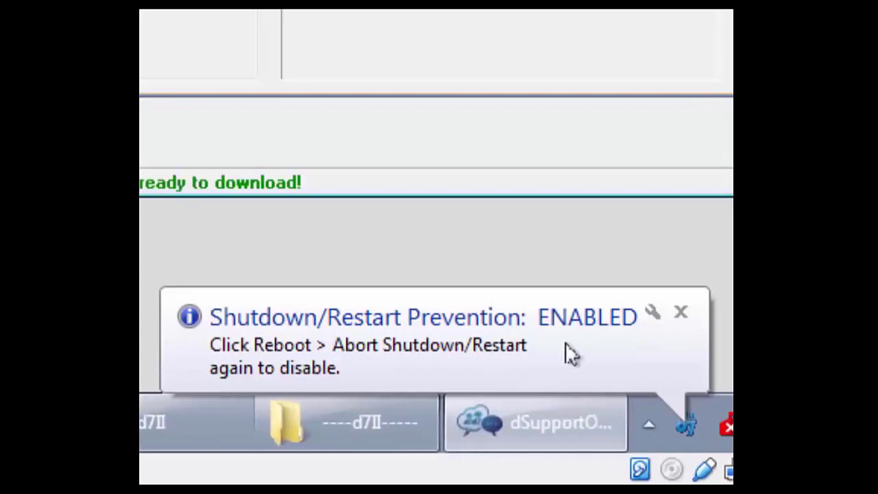
{"action": "mouse_move", "coordinate": [299, 346]}
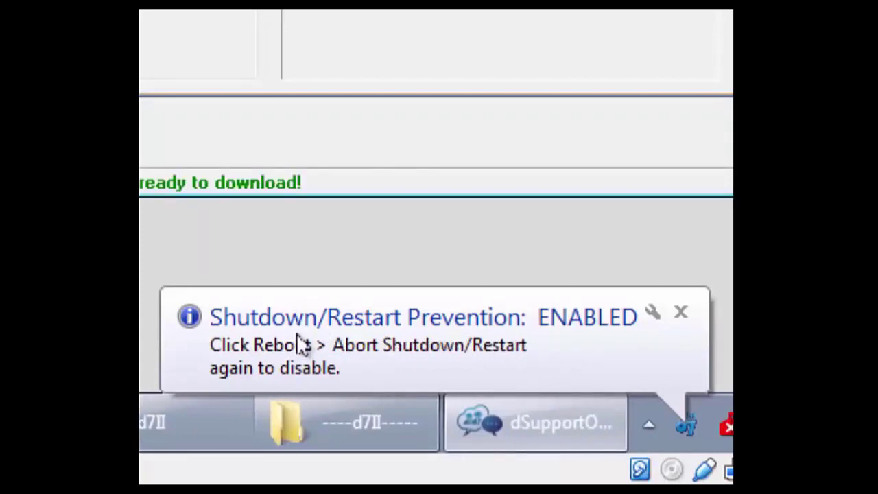
{"action": "mouse_move", "coordinate": [563, 376]}
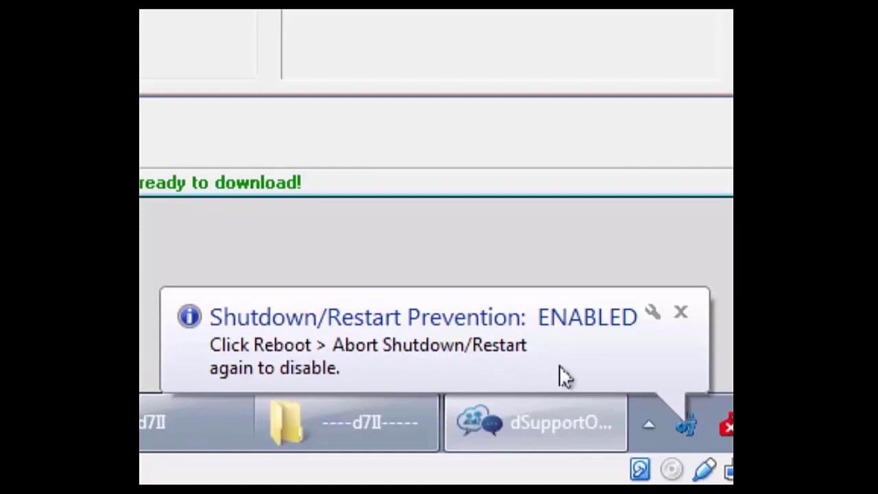
{"action": "mouse_move", "coordinate": [556, 360]}
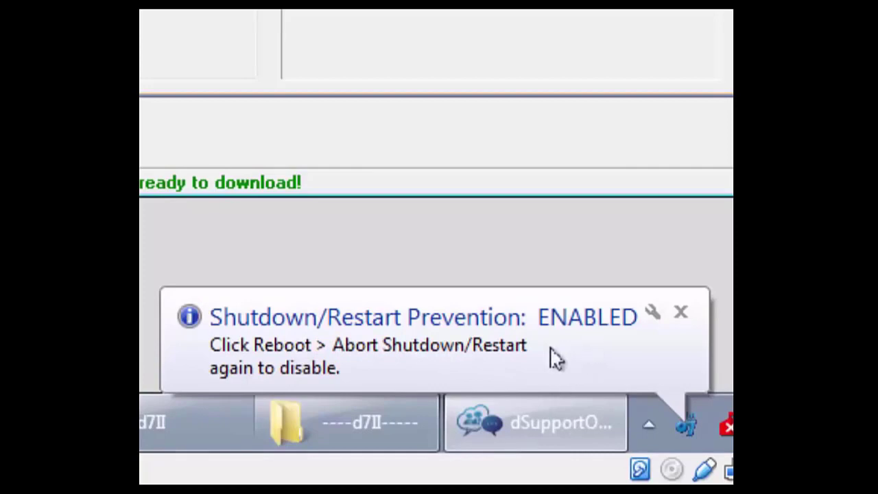
{"action": "mouse_move", "coordinate": [373, 376]}
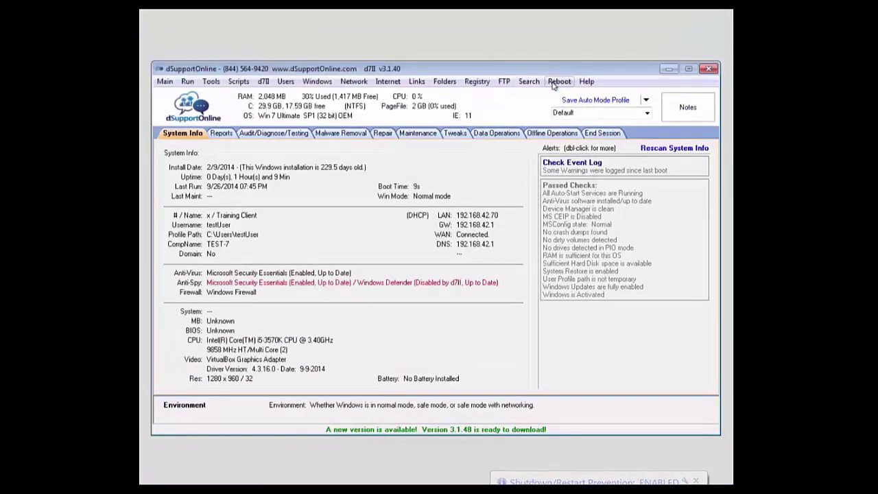
- Check in the Reboot menu that Abort Shutdown/Restart is enabled, then close it
{"action": "left_click", "coordinate": [560, 81]}
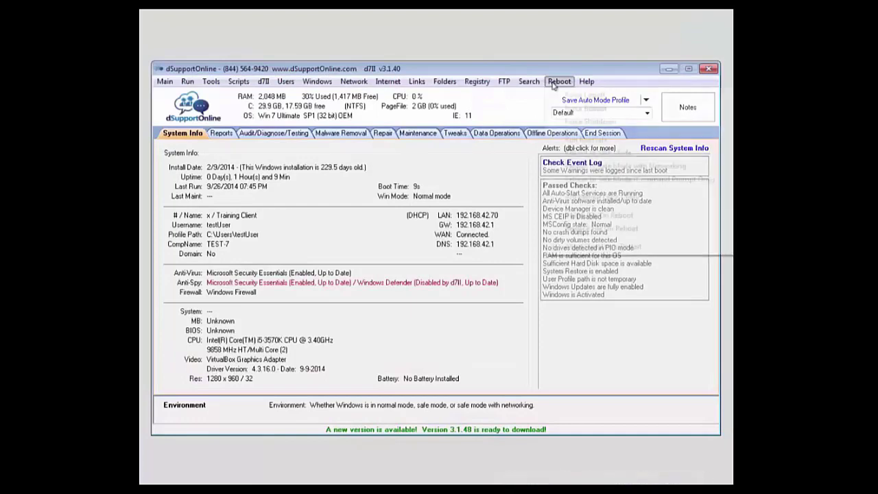
{"action": "left_click", "coordinate": [559, 81]}
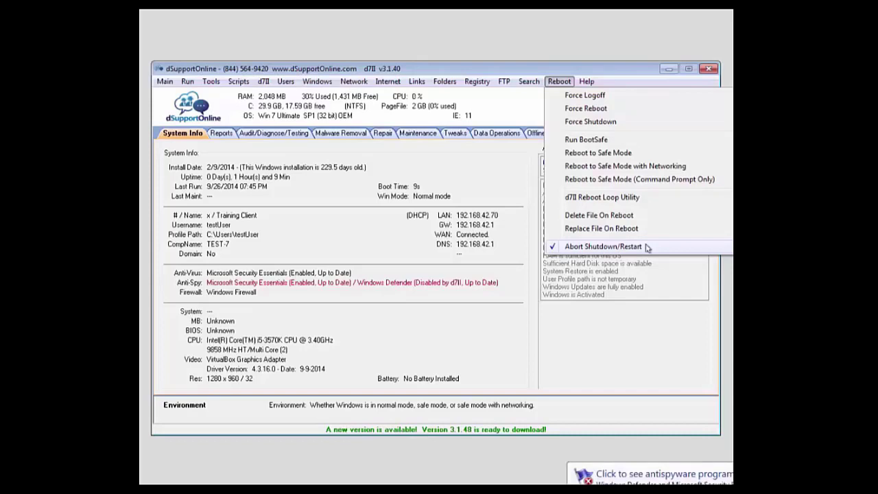
{"action": "mouse_move", "coordinate": [657, 247]}
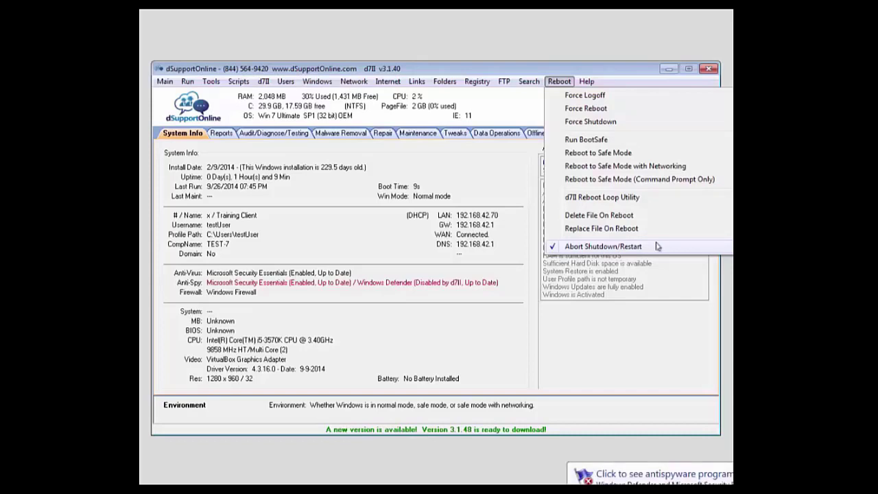